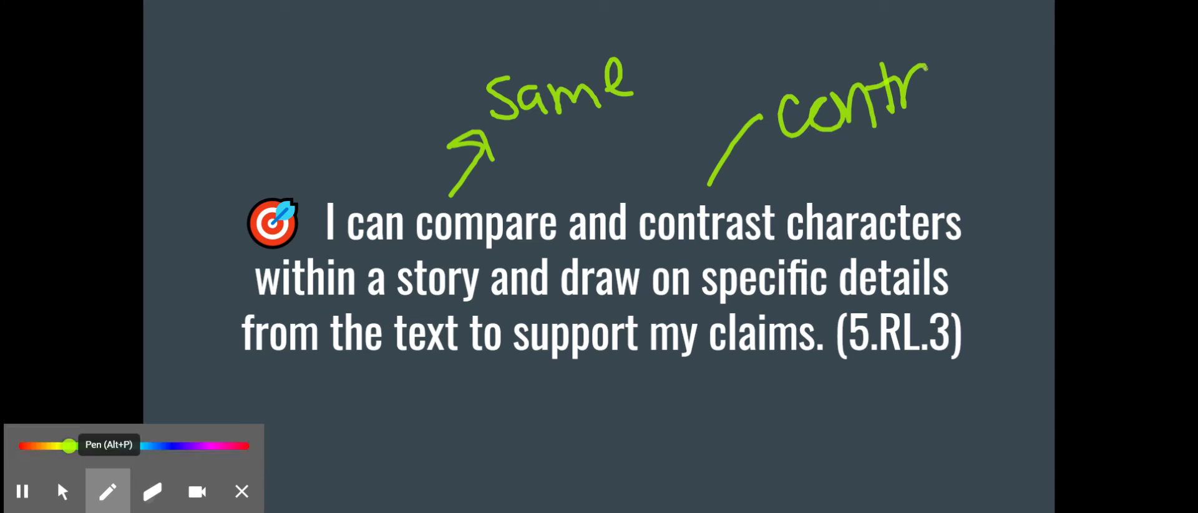
# Erase the unfinished 'contr' note and begin handwriting 'different' above contrast in green pen
pyautogui.click(151, 491)
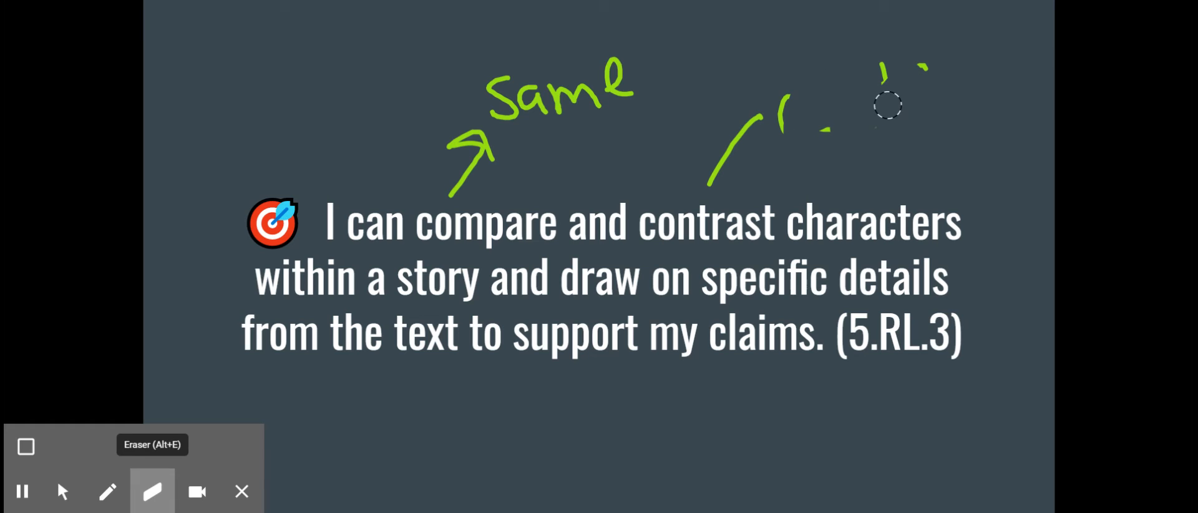
pyautogui.click(107, 491)
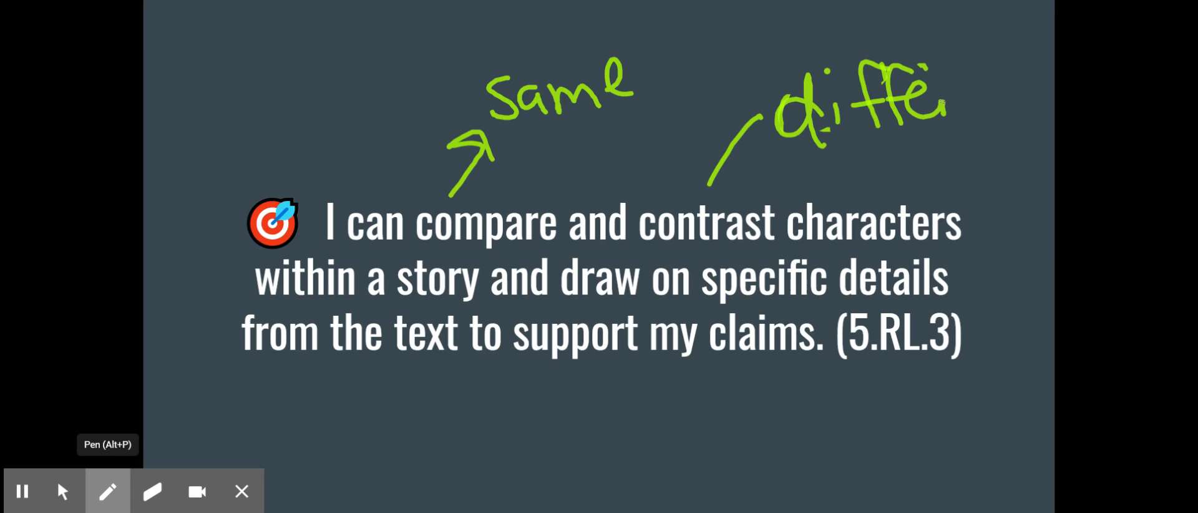
pyautogui.moveTo(947, 107); pyautogui.dragTo(1054, 108)
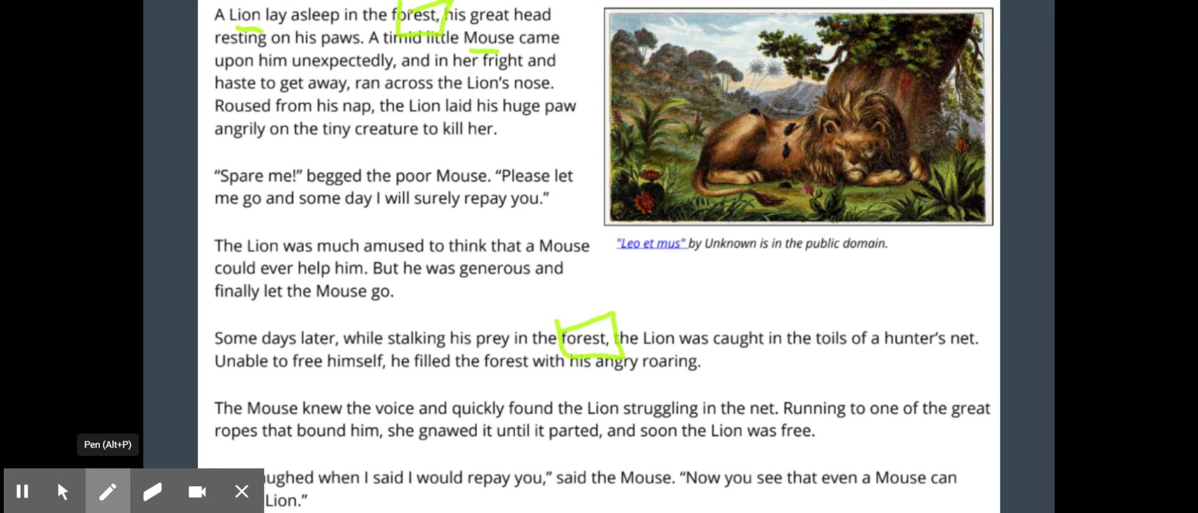
# Finish marking Lion, Mouse and both 'forest' mentions, then leave annotation mode
pyautogui.click(64, 491)
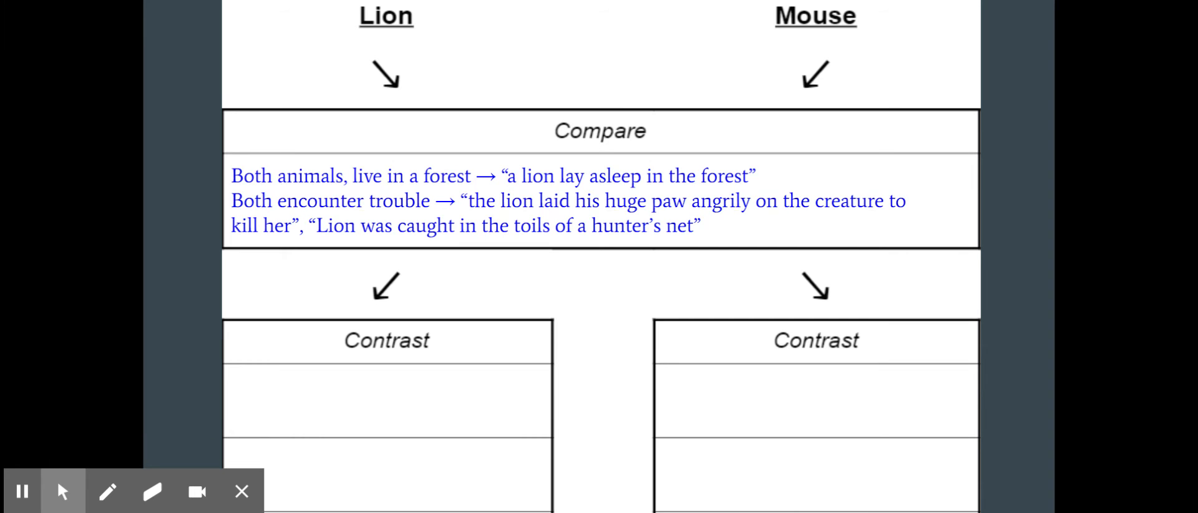
# Draw a green arrow at the first Compare line and mark its quoted evidence
pyautogui.click(107, 491)
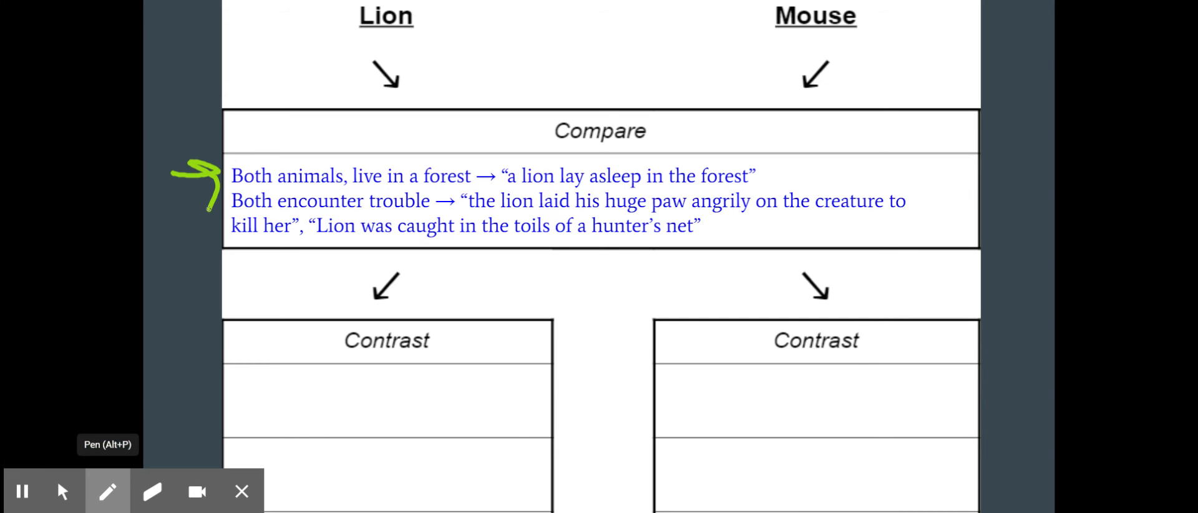
pyautogui.moveTo(501, 161); pyautogui.dragTo(700, 188)
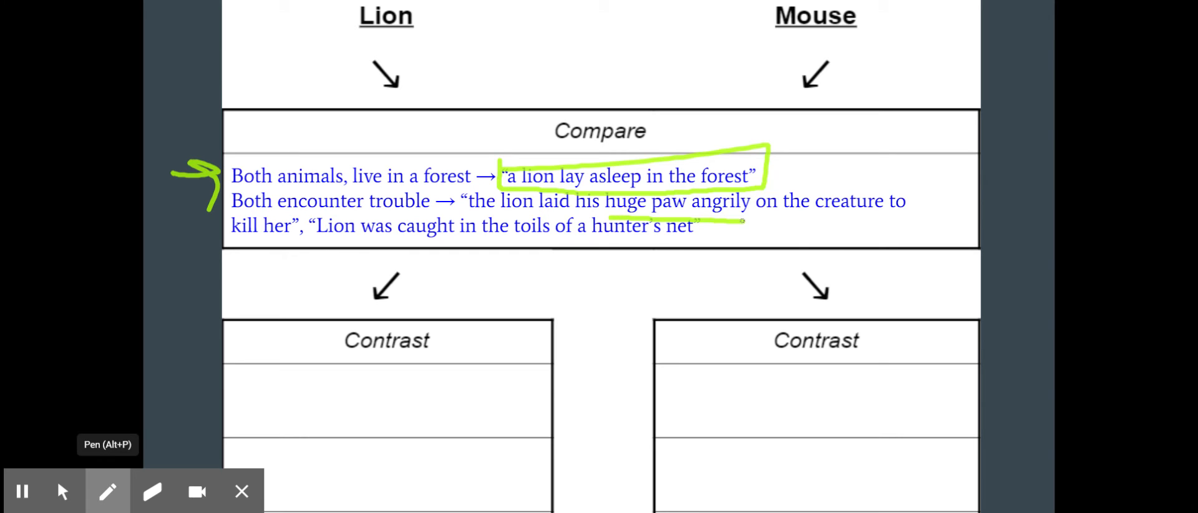
pyautogui.click(152, 491)
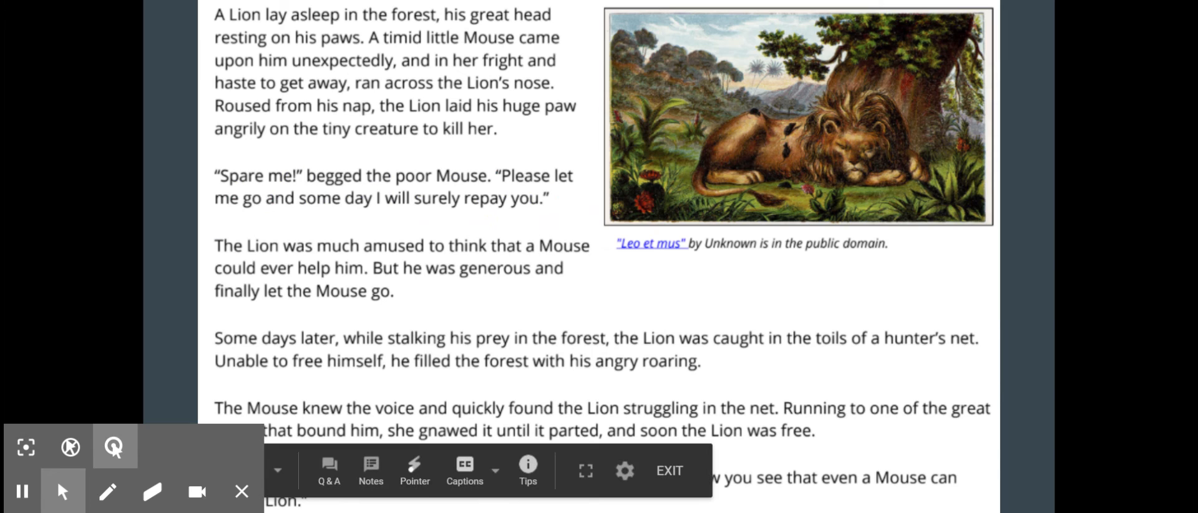
# Underline 'great head' and outline the amused-Lion sentence and 'angry roaring' in green
pyautogui.click(107, 490)
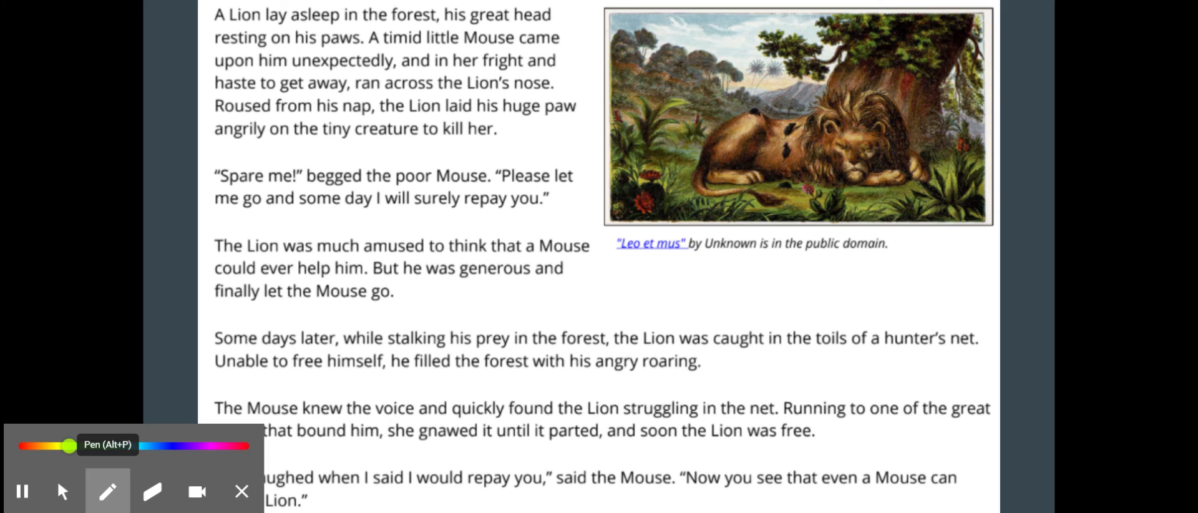
pyautogui.moveTo(465, 34); pyautogui.dragTo(569, 32)
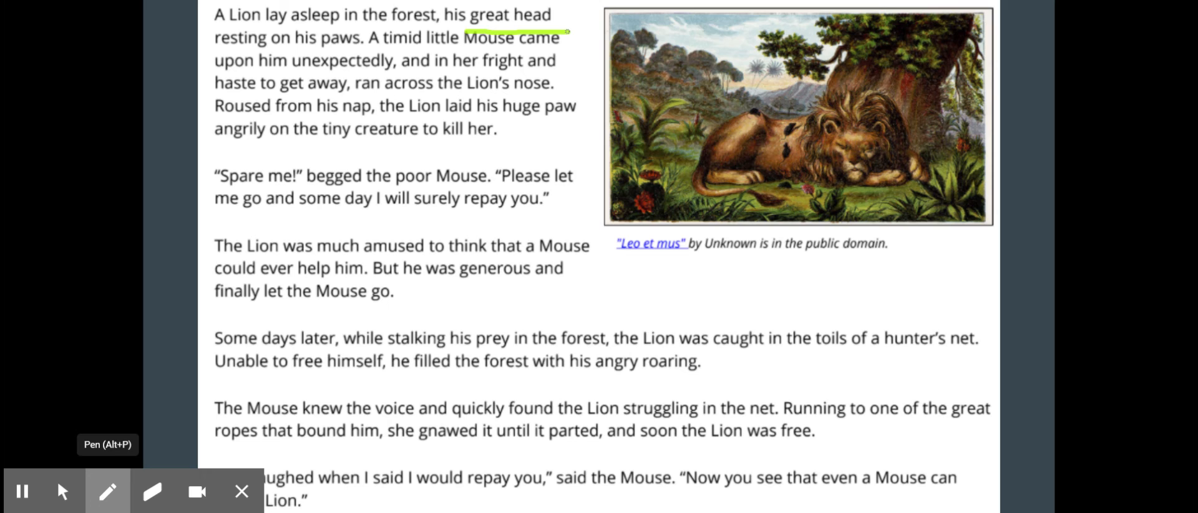
pyautogui.moveTo(604, 359); pyautogui.dragTo(719, 374)
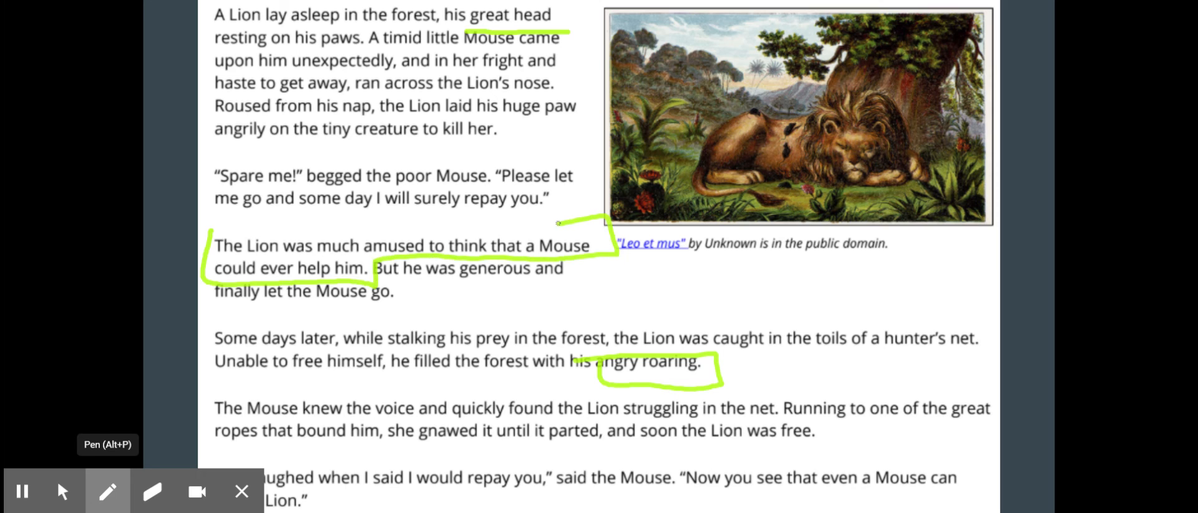
pyautogui.click(152, 490)
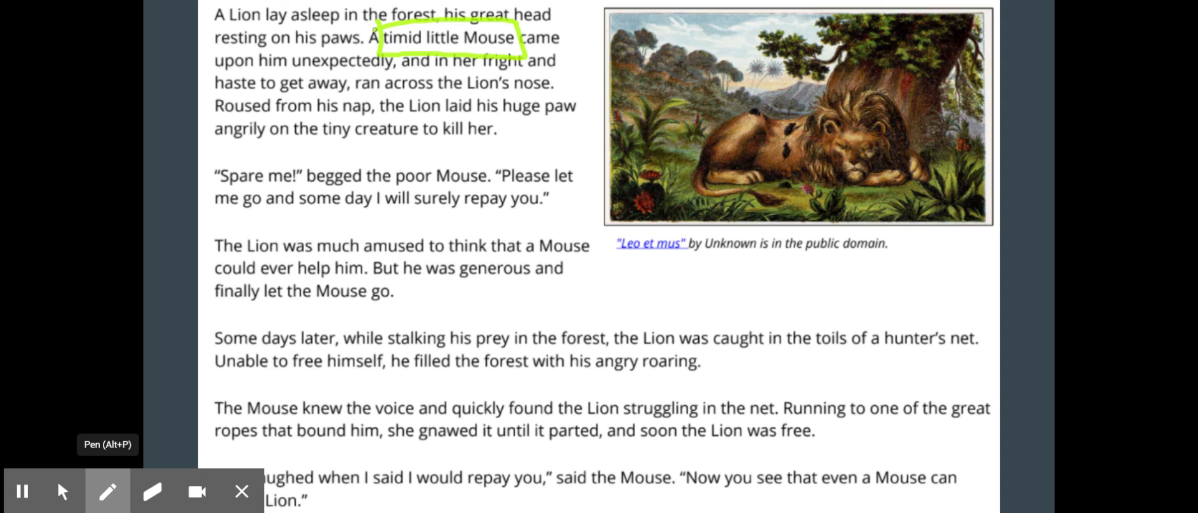
# Underline 'some day I will surely repay you' and 'she gnawed it until it parted' in green
pyautogui.moveTo(303, 193); pyautogui.dragTo(379, 235)
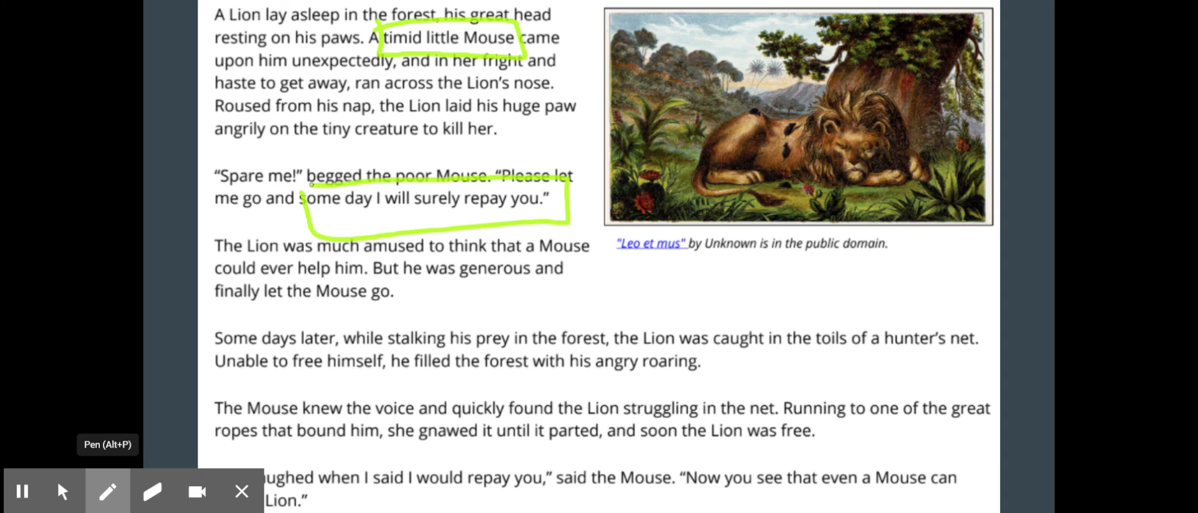
pyautogui.moveTo(395, 415); pyautogui.dragTo(525, 456)
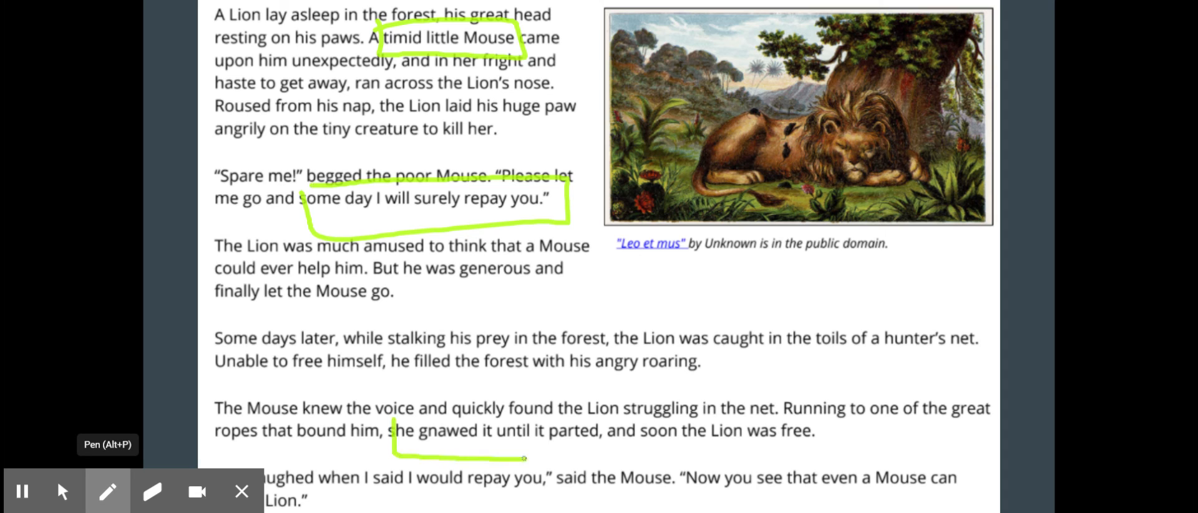